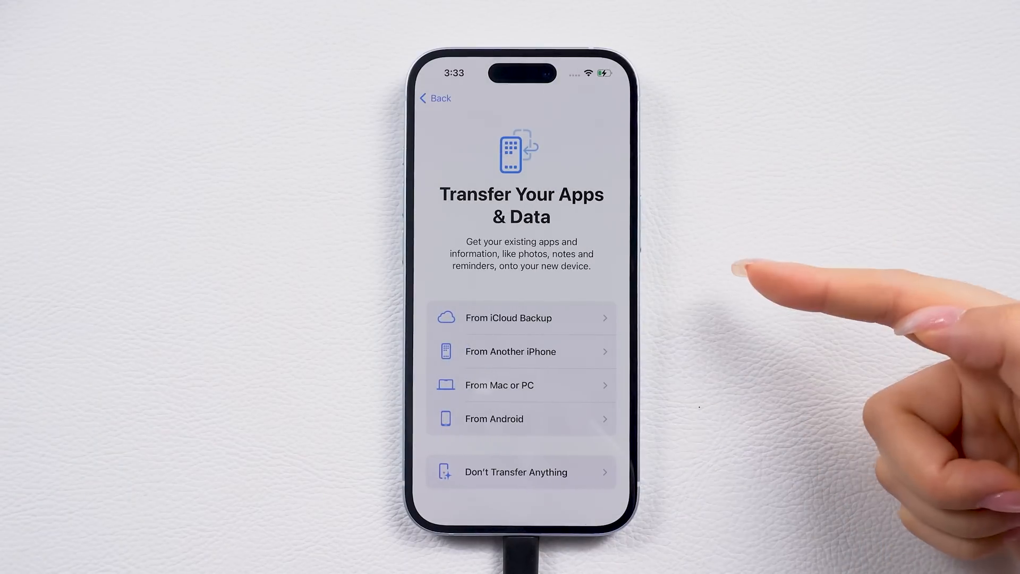
- Choose From Mac or PC on the Transfer Your Apps & Data screen
{"action": "left_click", "coordinate": [520, 318]}
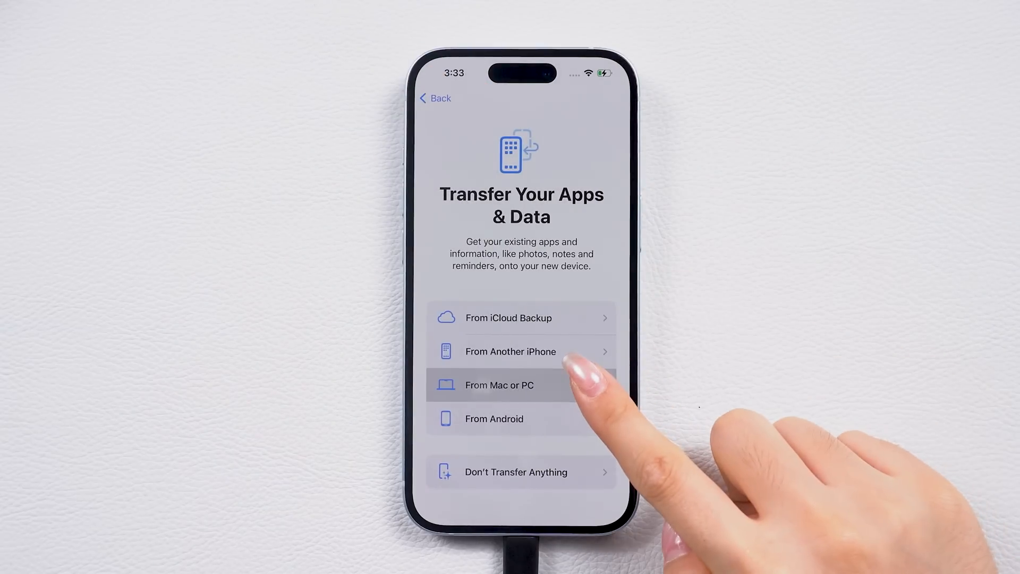
{"action": "left_click", "coordinate": [499, 385]}
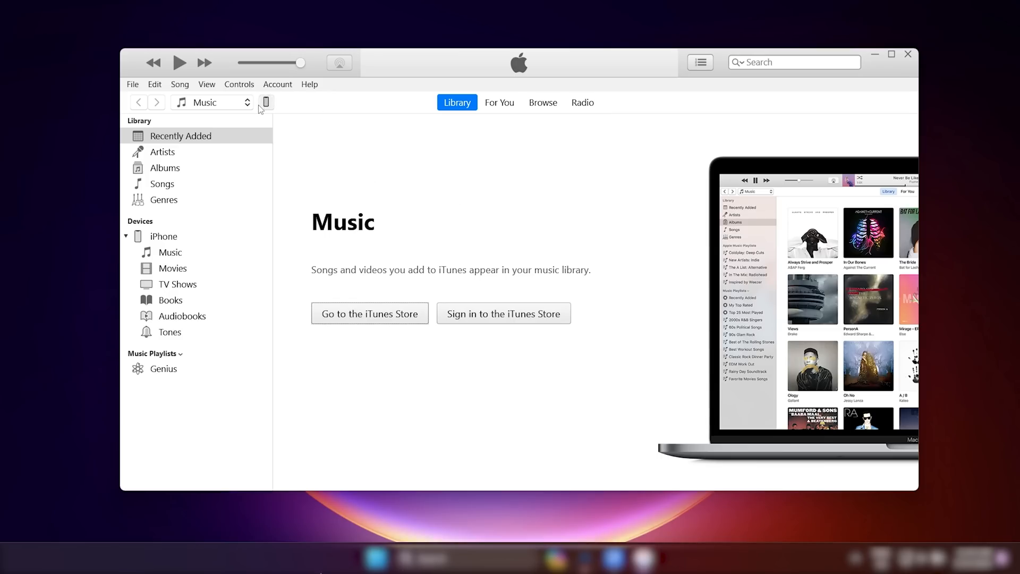
- Show the connected iPhone's setup page in iTunes, then launch the %appdata% folder via Run
{"action": "left_click", "coordinate": [265, 102]}
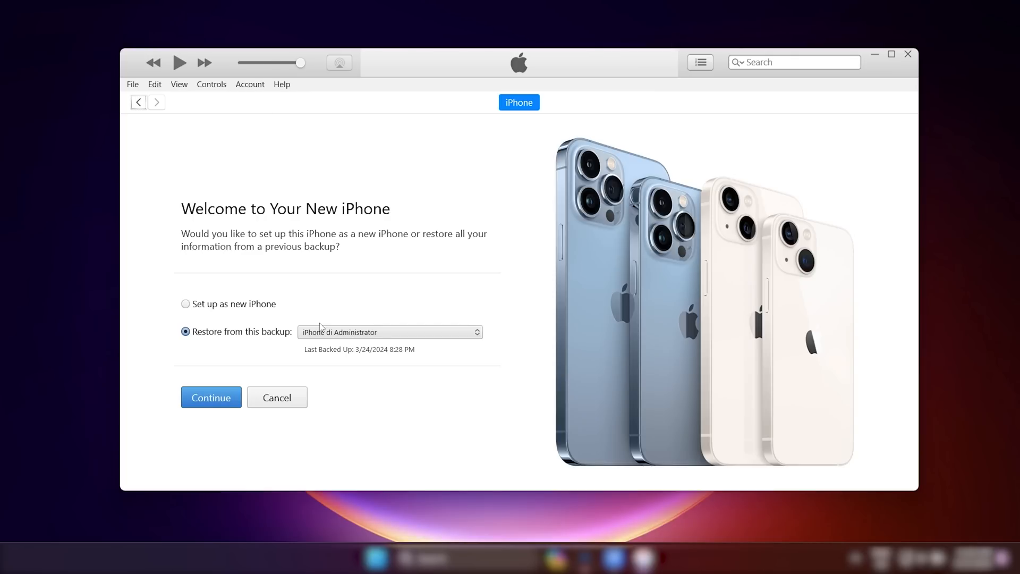
{"action": "key", "text": "Win+r"}
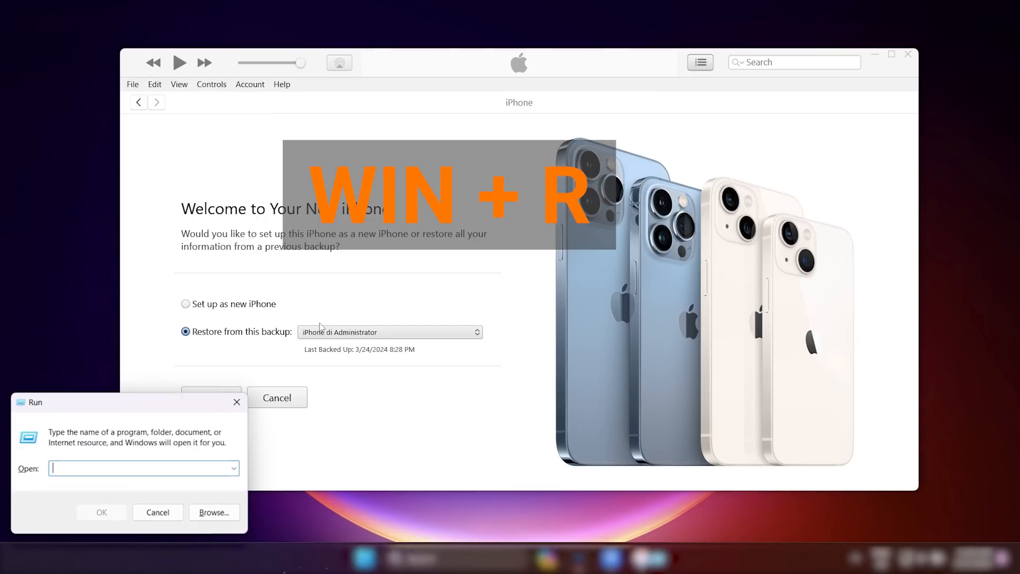
{"action": "type", "text": "%appda"}
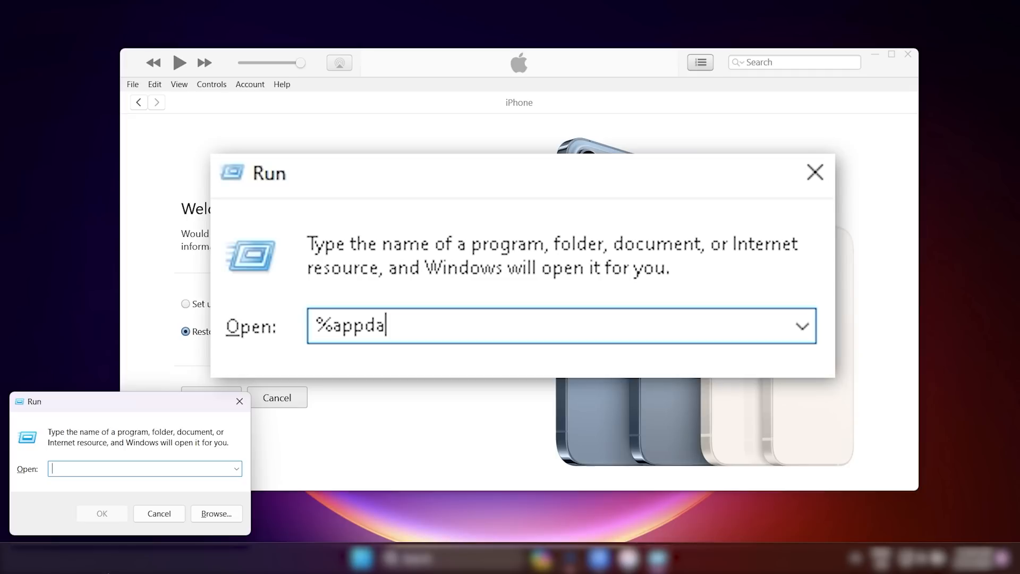
{"action": "type", "text": "ta"}
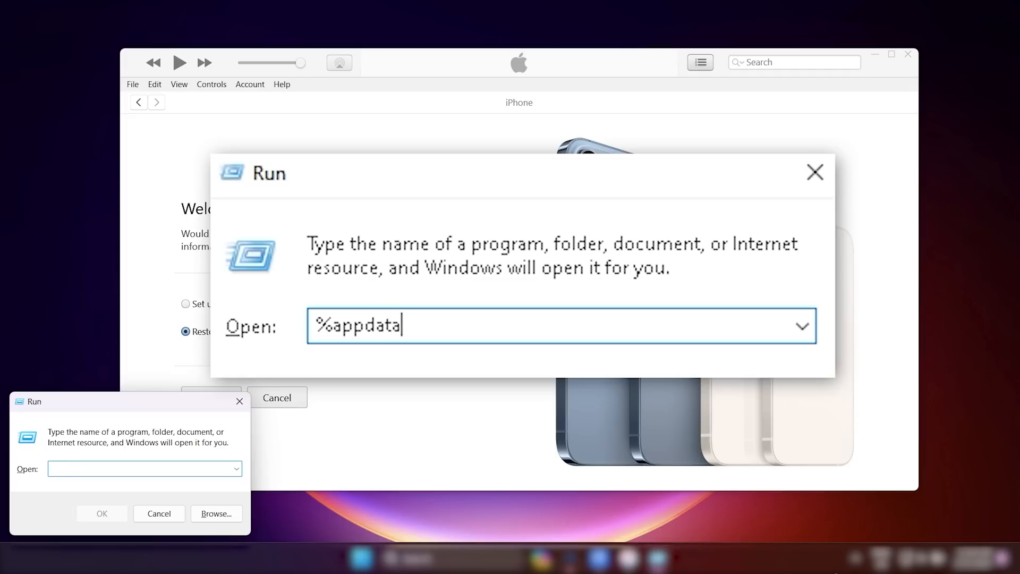
{"action": "type", "text": "%"}
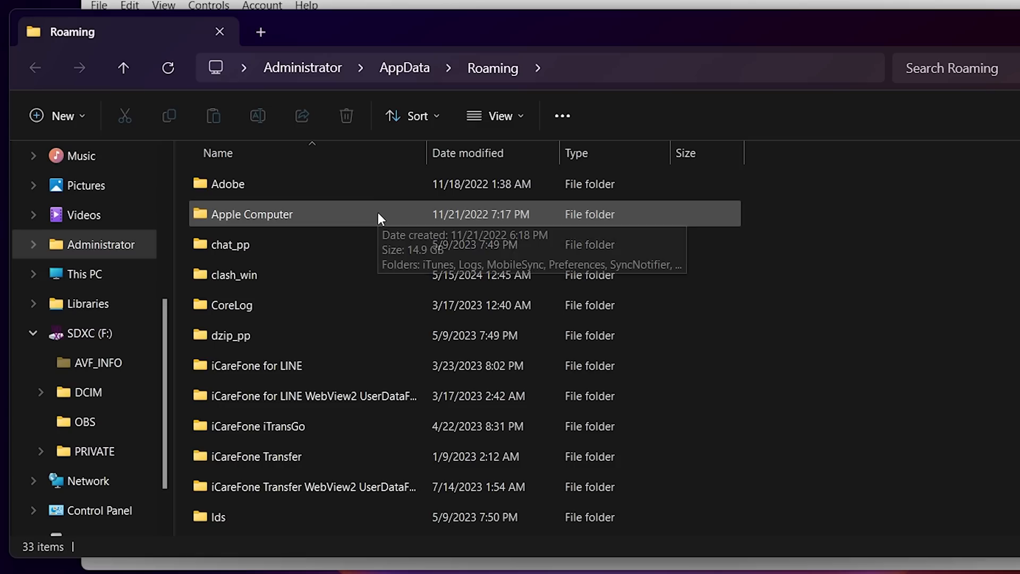
- Browse Apple Computer > MobileSync > Backup under AppData, then switch to the user profile folder
{"action": "double_click", "coordinate": [251, 214]}
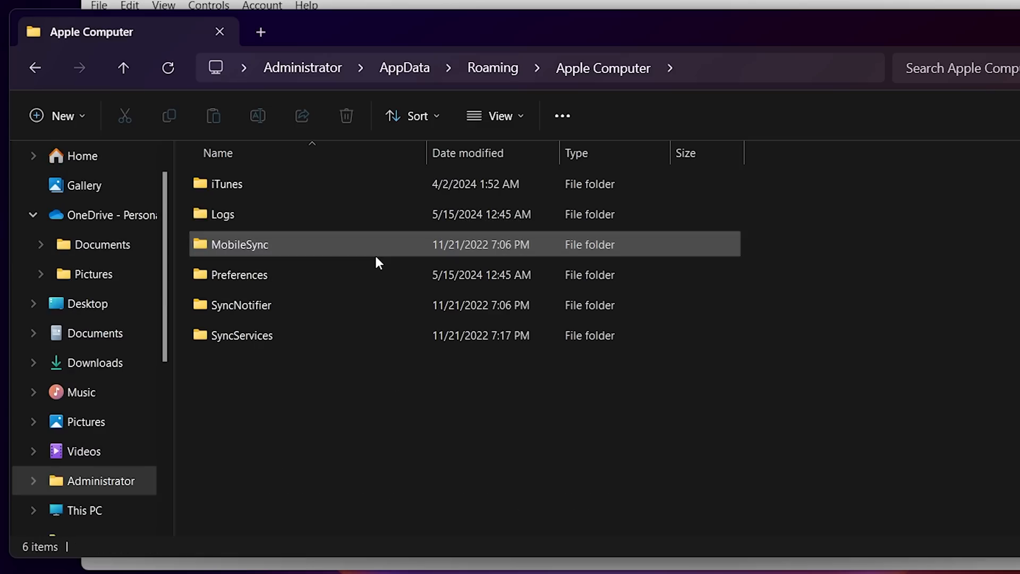
{"action": "double_click", "coordinate": [239, 245]}
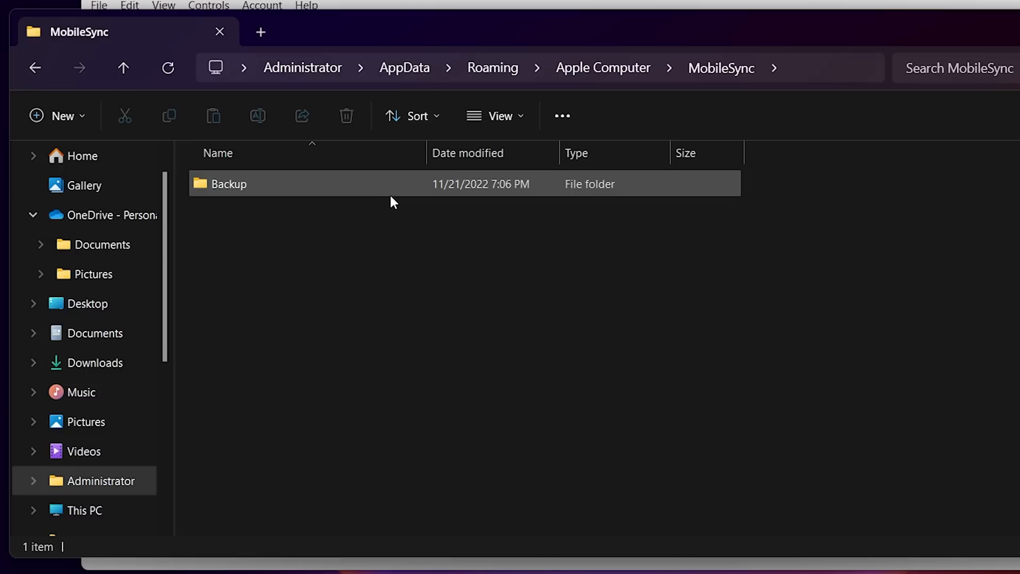
{"action": "double_click", "coordinate": [228, 183]}
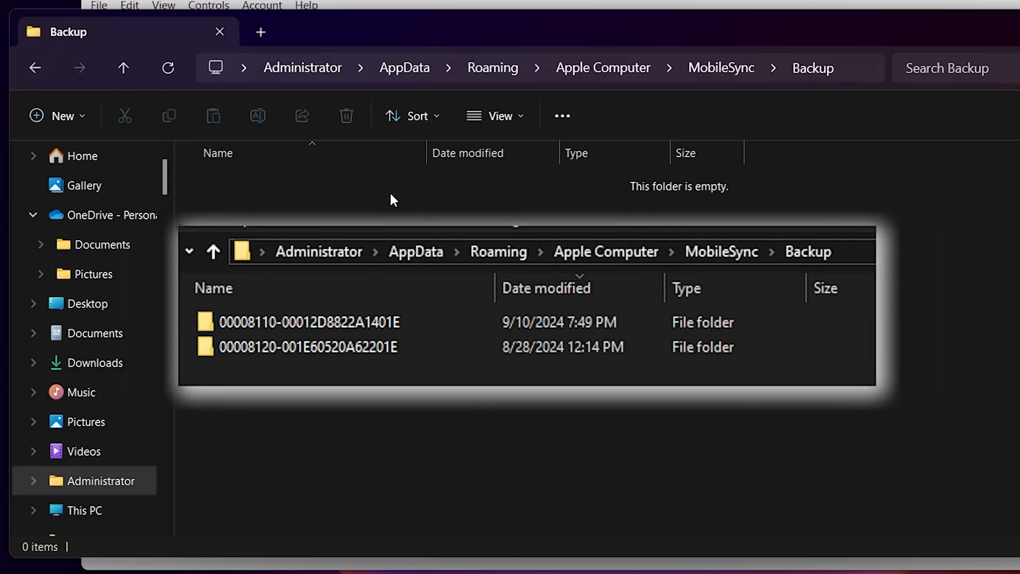
{"action": "key", "text": "Win+r"}
{"action": "type", "text": "%userprofile%"}
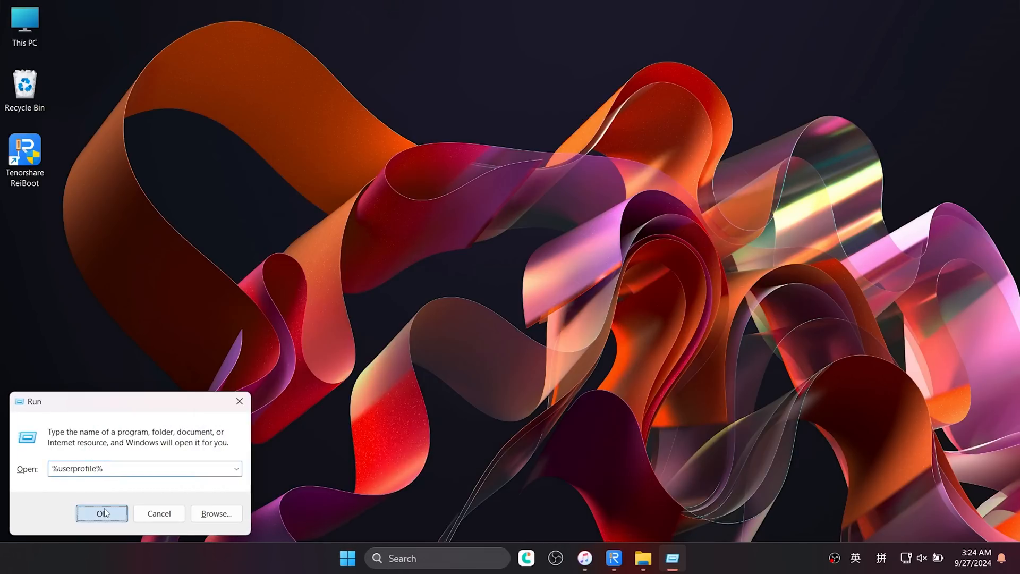
{"action": "left_click", "coordinate": [102, 513]}
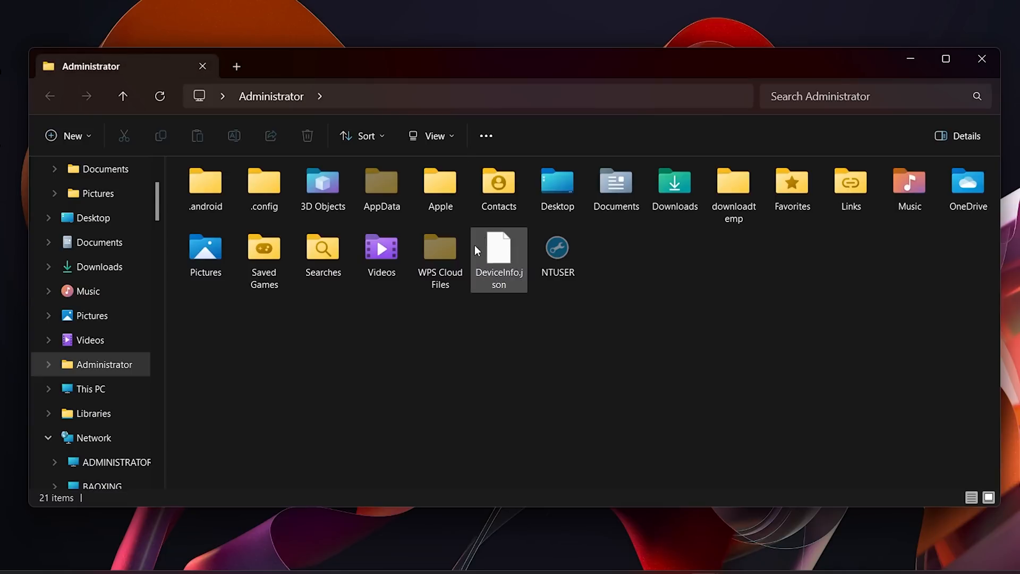
{"action": "double_click", "coordinate": [440, 185]}
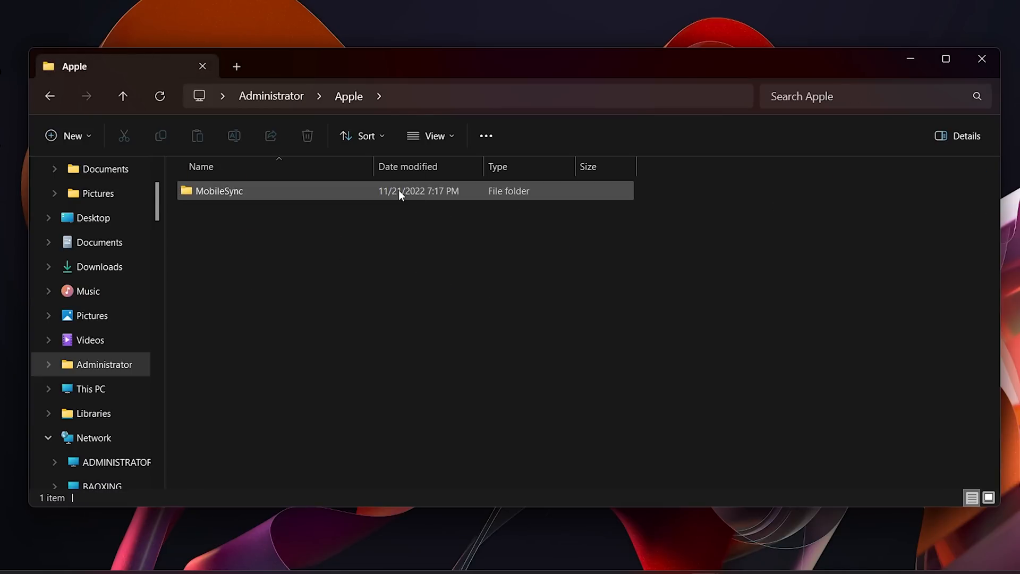
{"action": "double_click", "coordinate": [218, 191]}
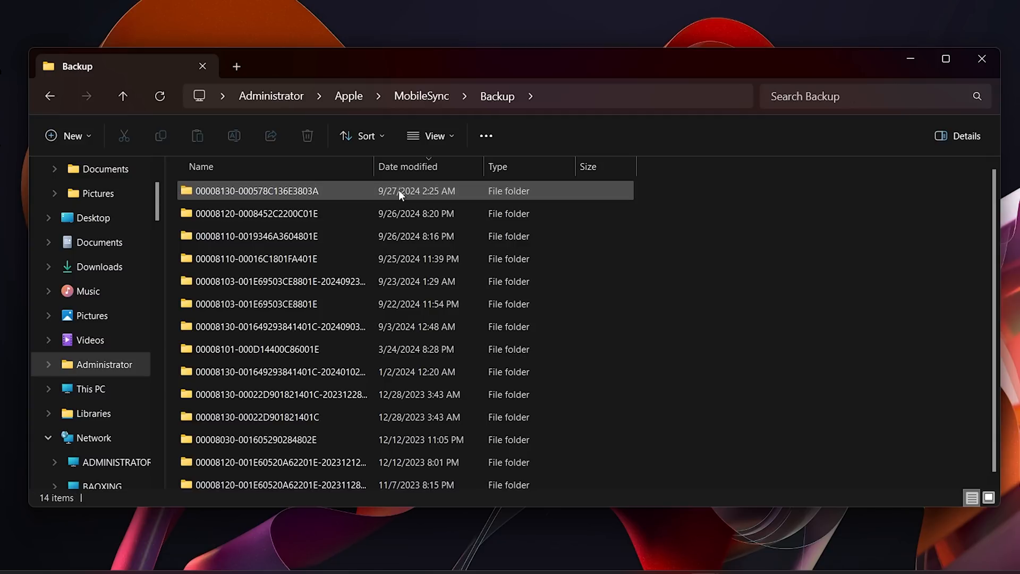
{"action": "left_click", "coordinate": [256, 190]}
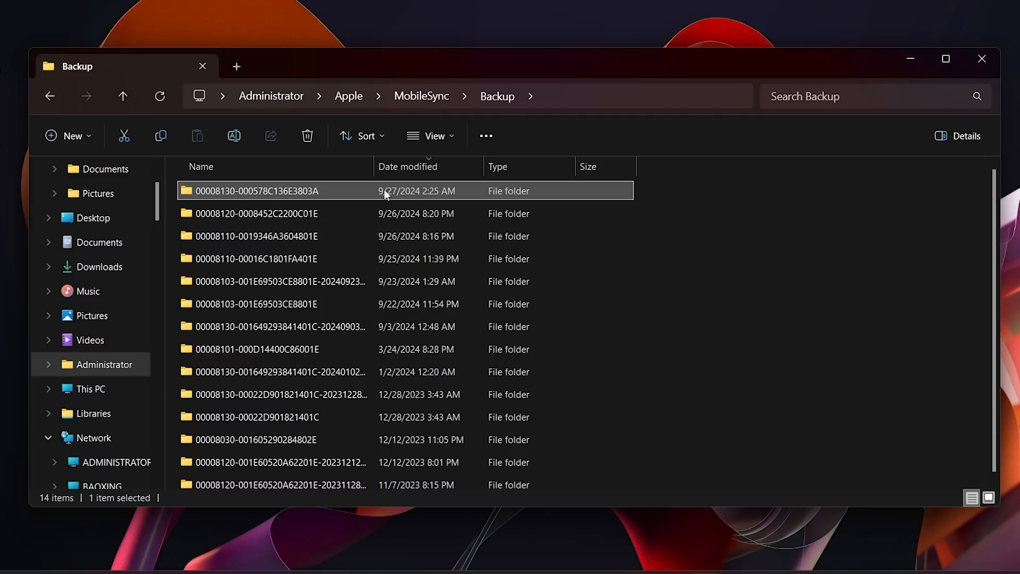
{"action": "double_click", "coordinate": [256, 190]}
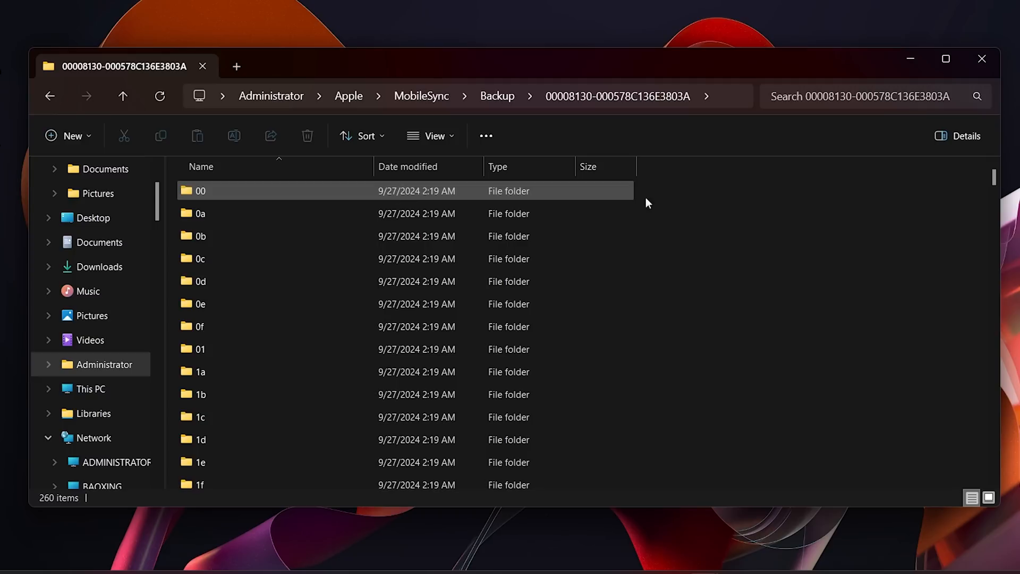
{"action": "scroll", "scroll_direction": "down", "scroll_amount": 3}
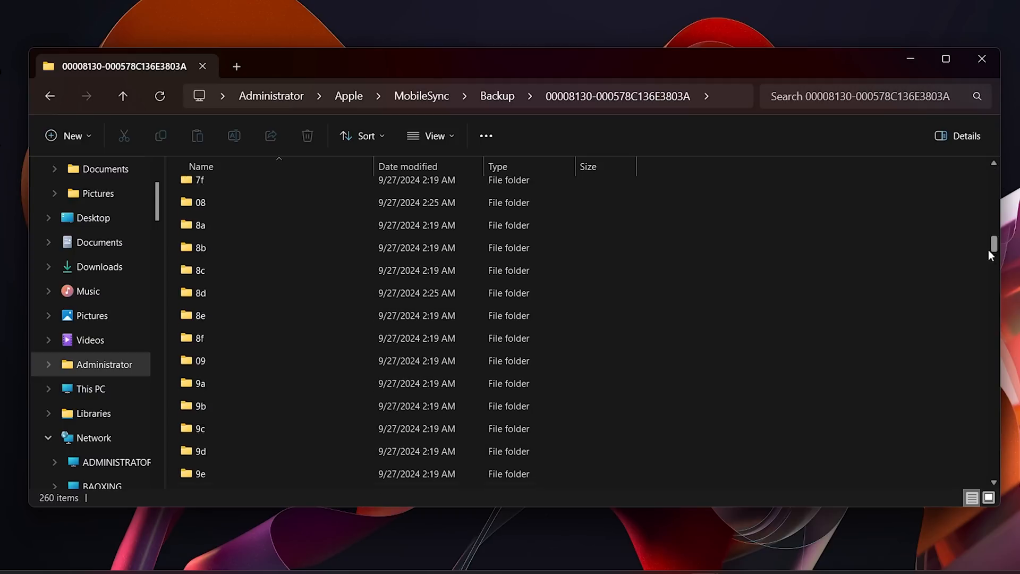
{"action": "scroll", "scroll_direction": "down", "scroll_amount": 3}
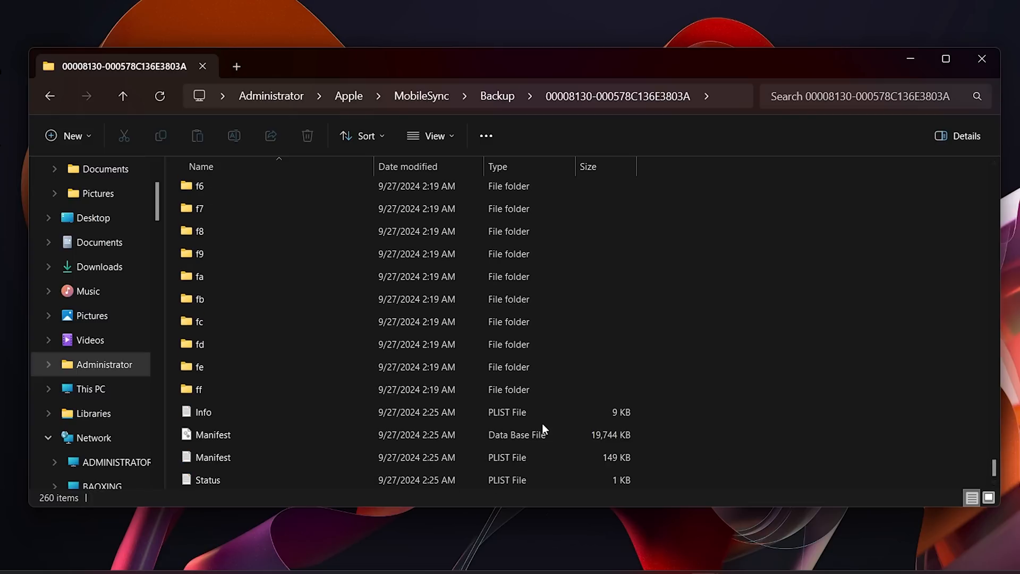
{"action": "mouse_move", "coordinate": [227, 409]}
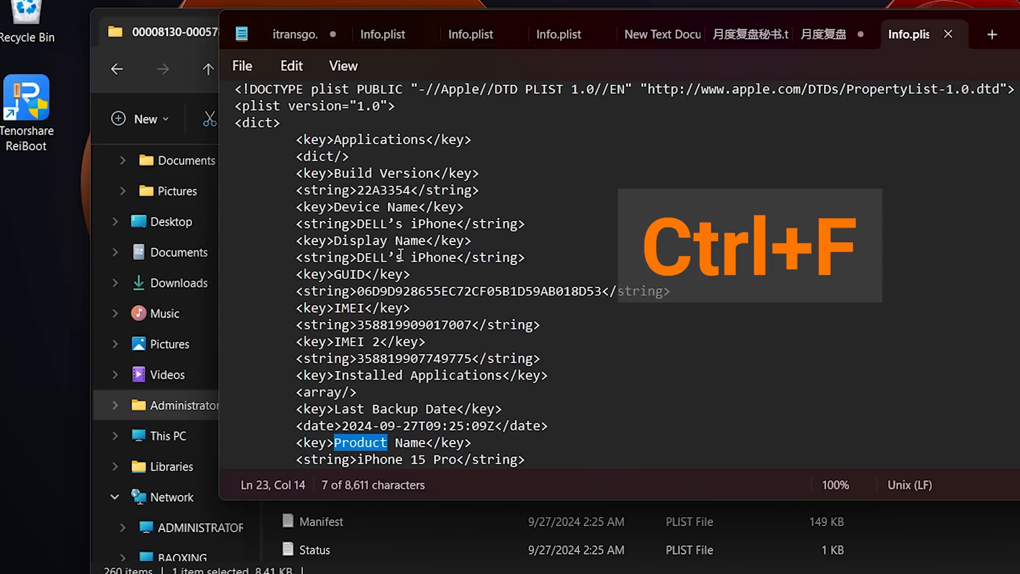
- Find the Product Version entry, replace 18.0 with 17.7 and save Info.plist
{"action": "key", "text": "Ctrl+f"}
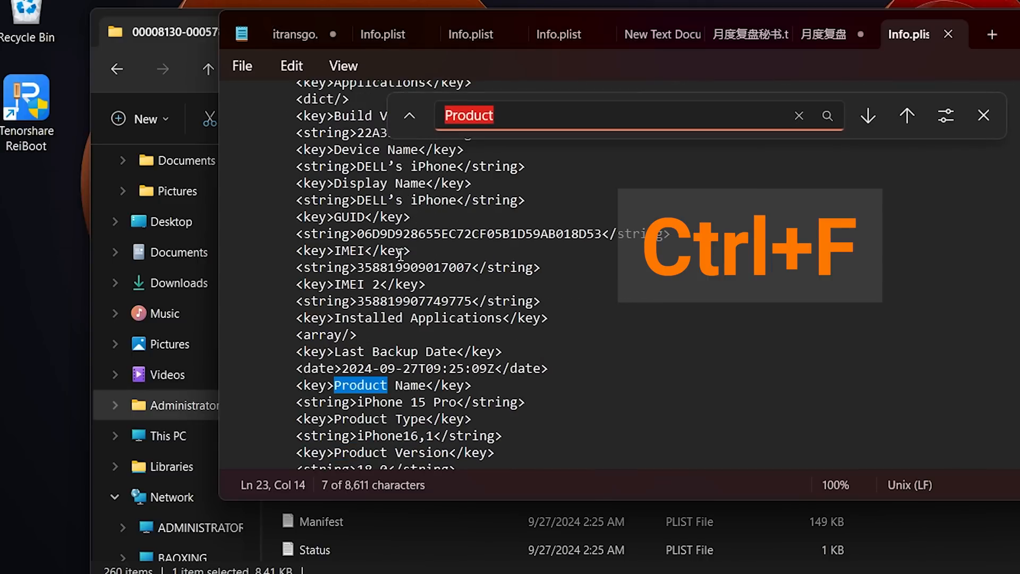
{"action": "left_click", "coordinate": [867, 115]}
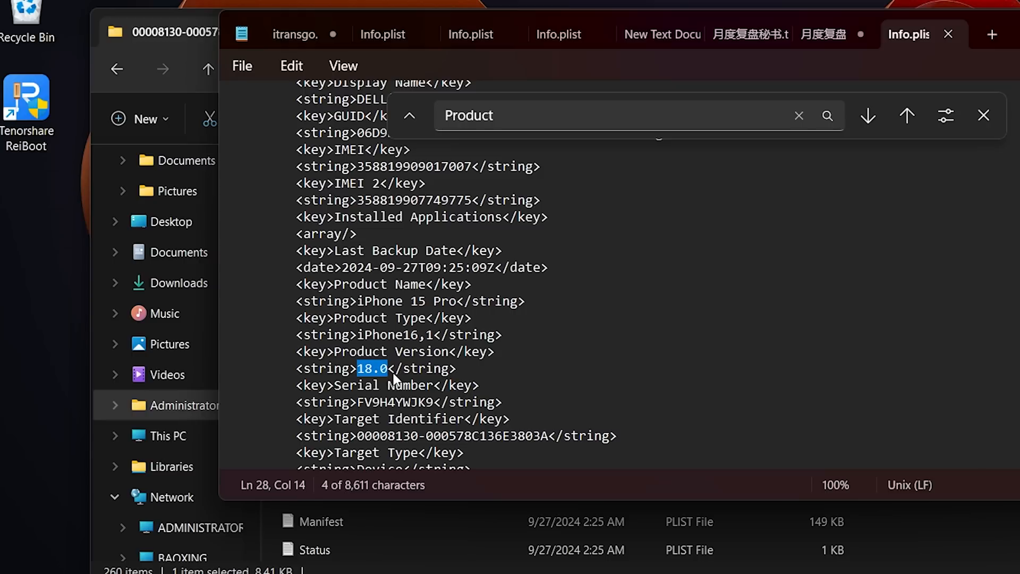
{"action": "mouse_move", "coordinate": [393, 380]}
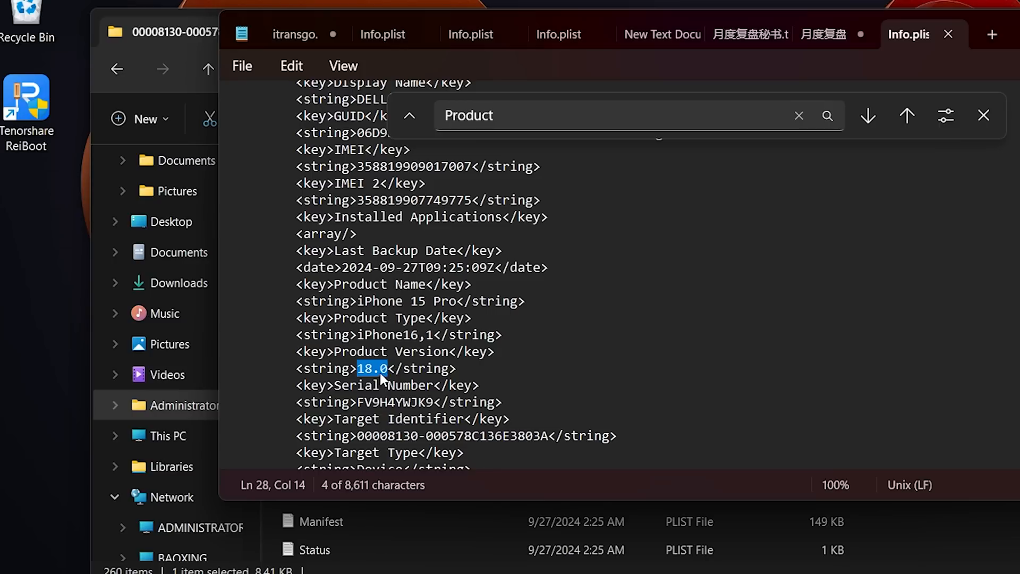
{"action": "type", "text": "17"}
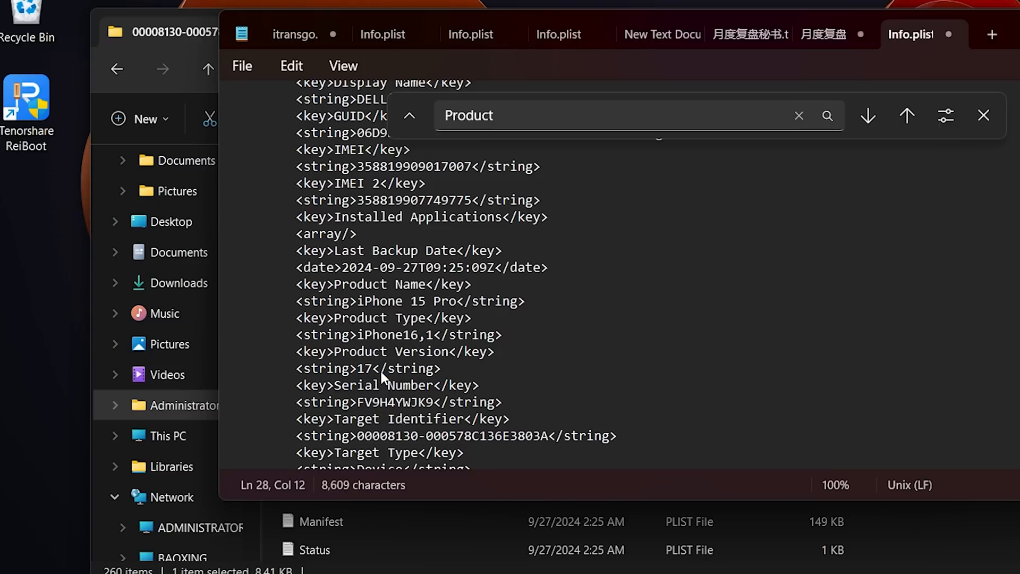
{"action": "type", "text": ".7"}
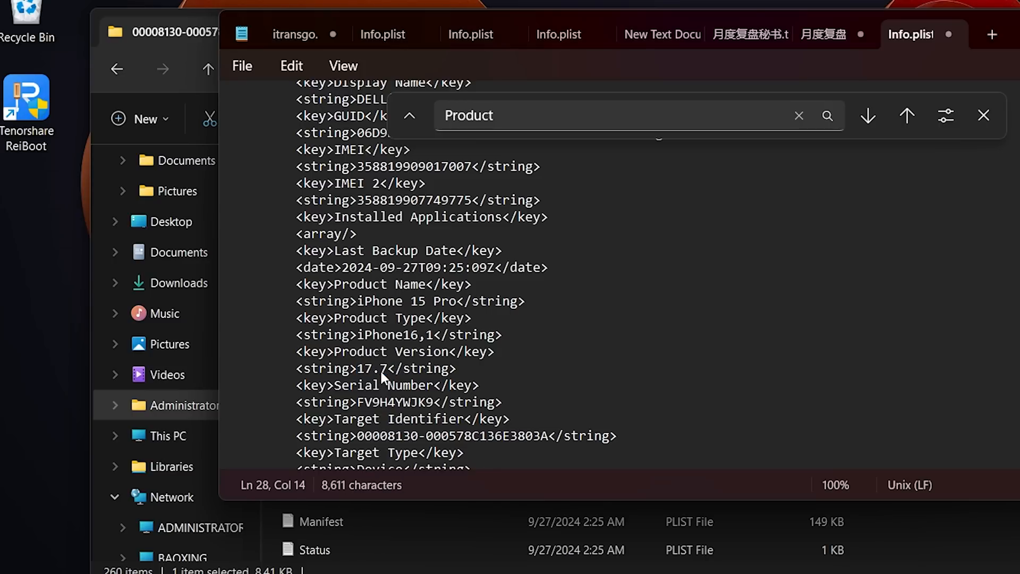
{"action": "key", "text": "ctrl+s"}
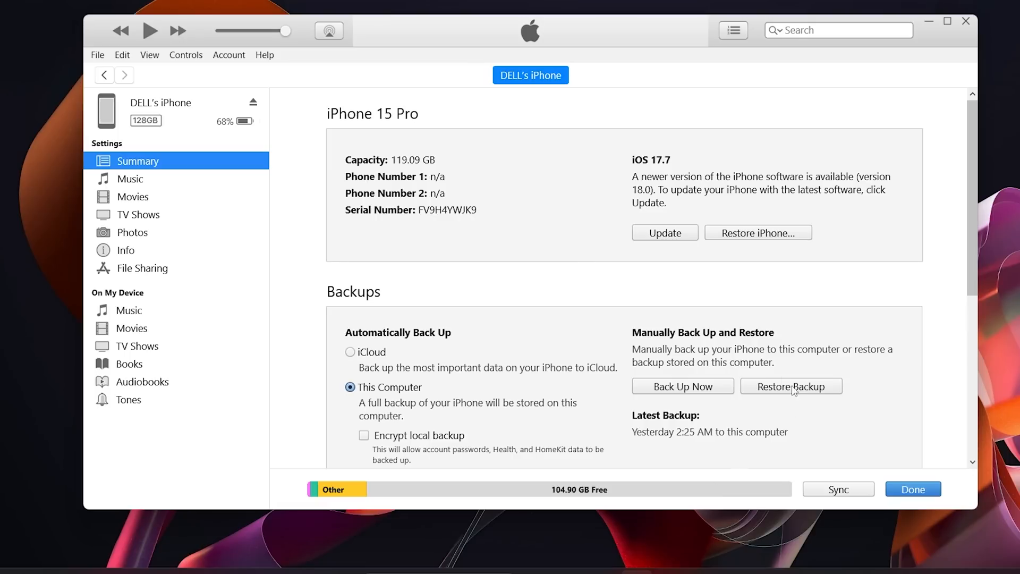
{"action": "mouse_move", "coordinate": [791, 395]}
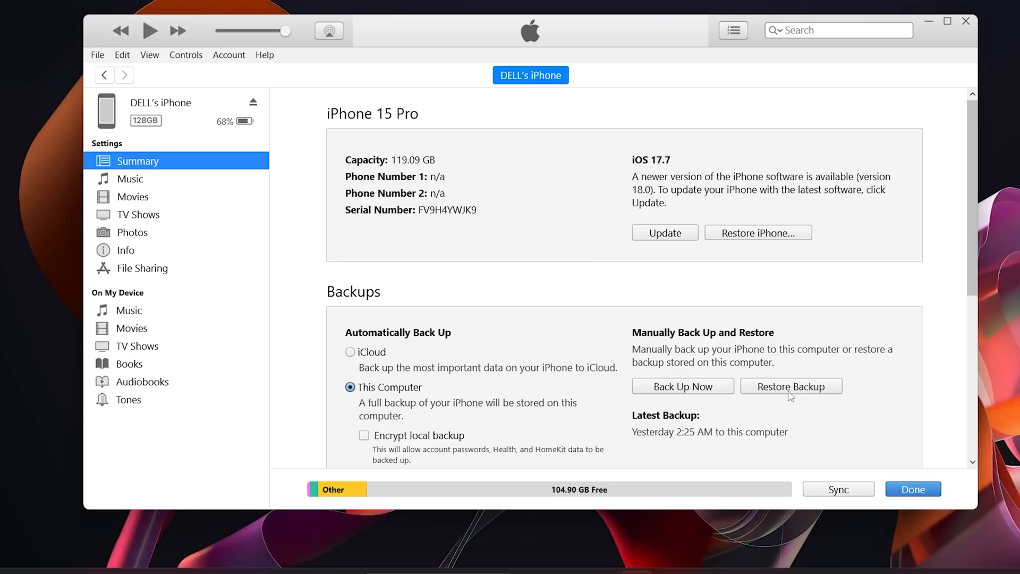
- Start Restore Backup from the iPhone Summary page to bring up the Restore From Backup dialog
{"action": "left_click", "coordinate": [791, 386]}
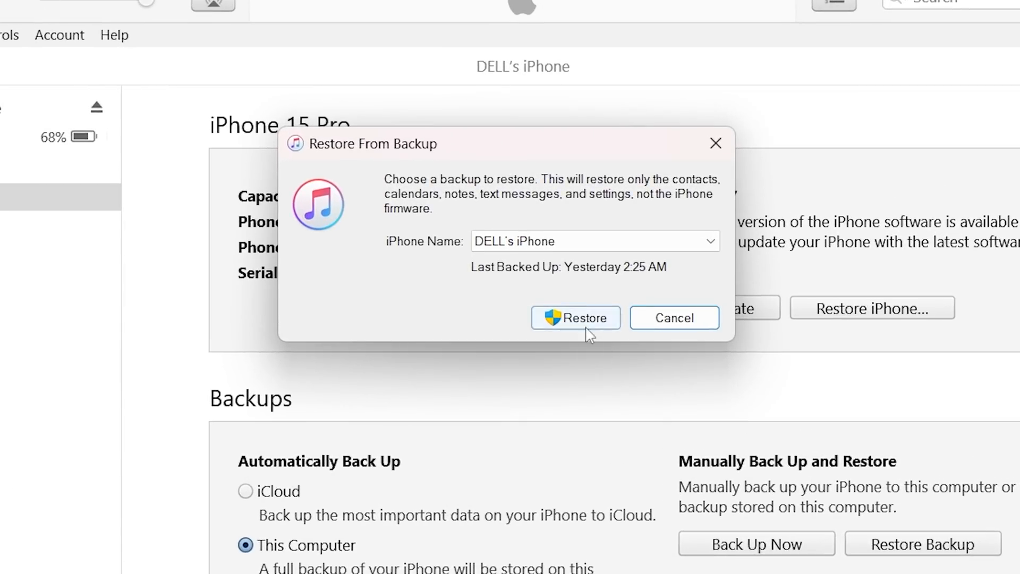